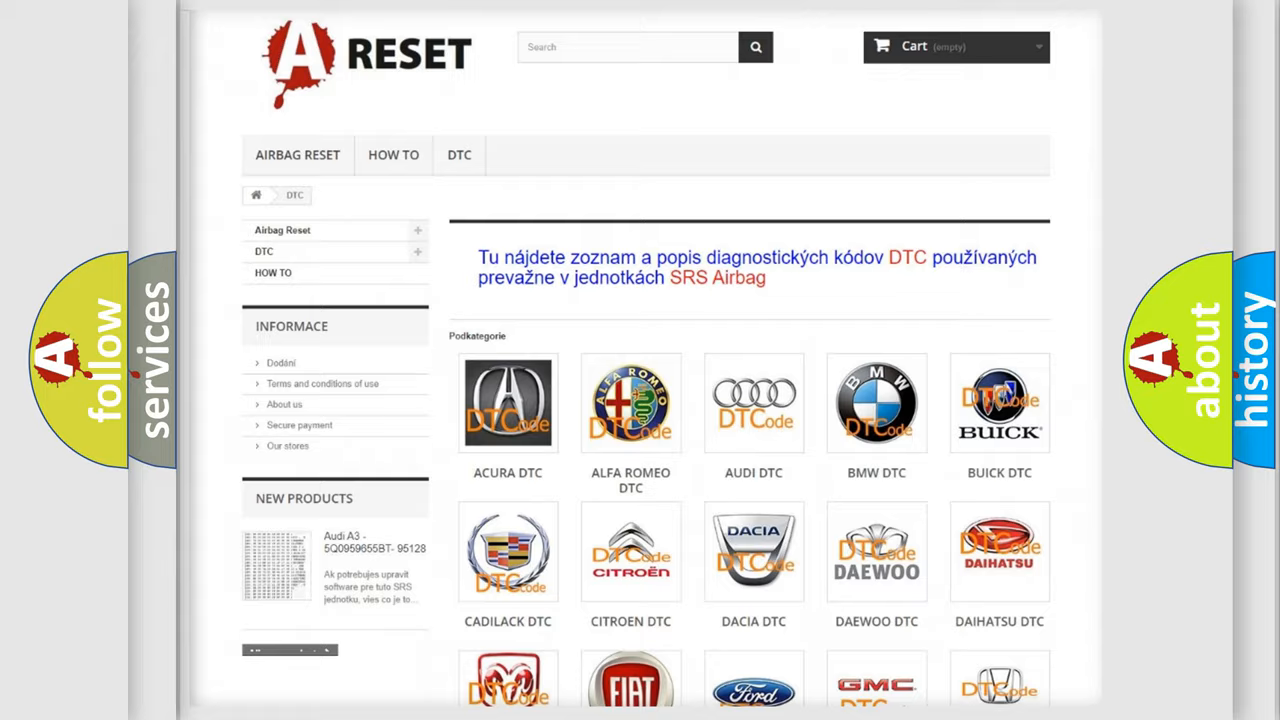
- Open the FIAT DTC page and scroll through its fault code list
scroll("down", 3)
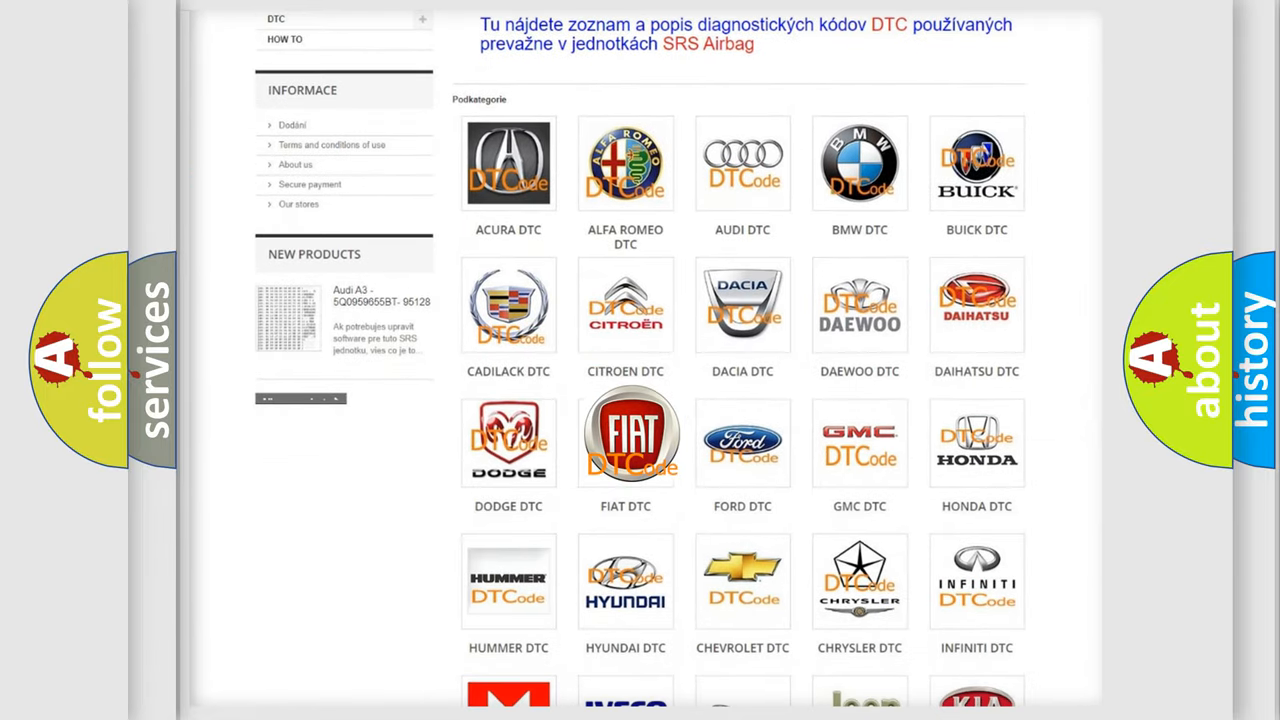
left_click(625, 438)
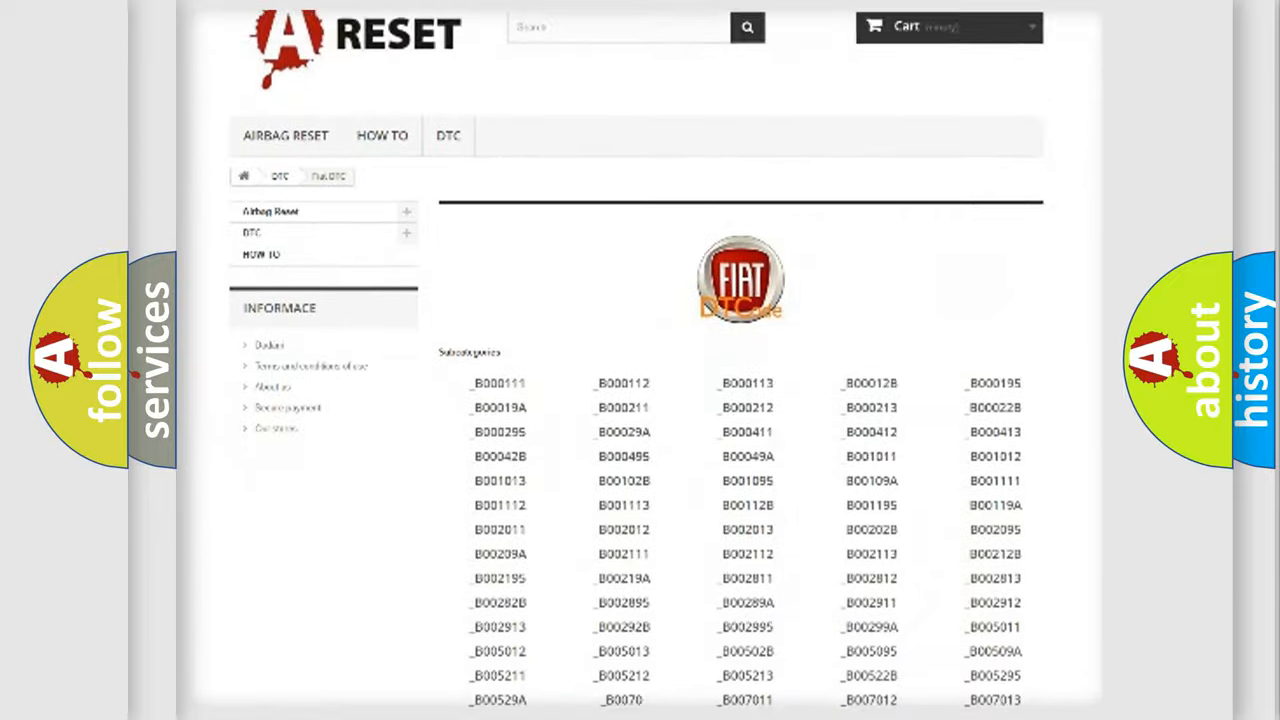
scroll("down", 3)
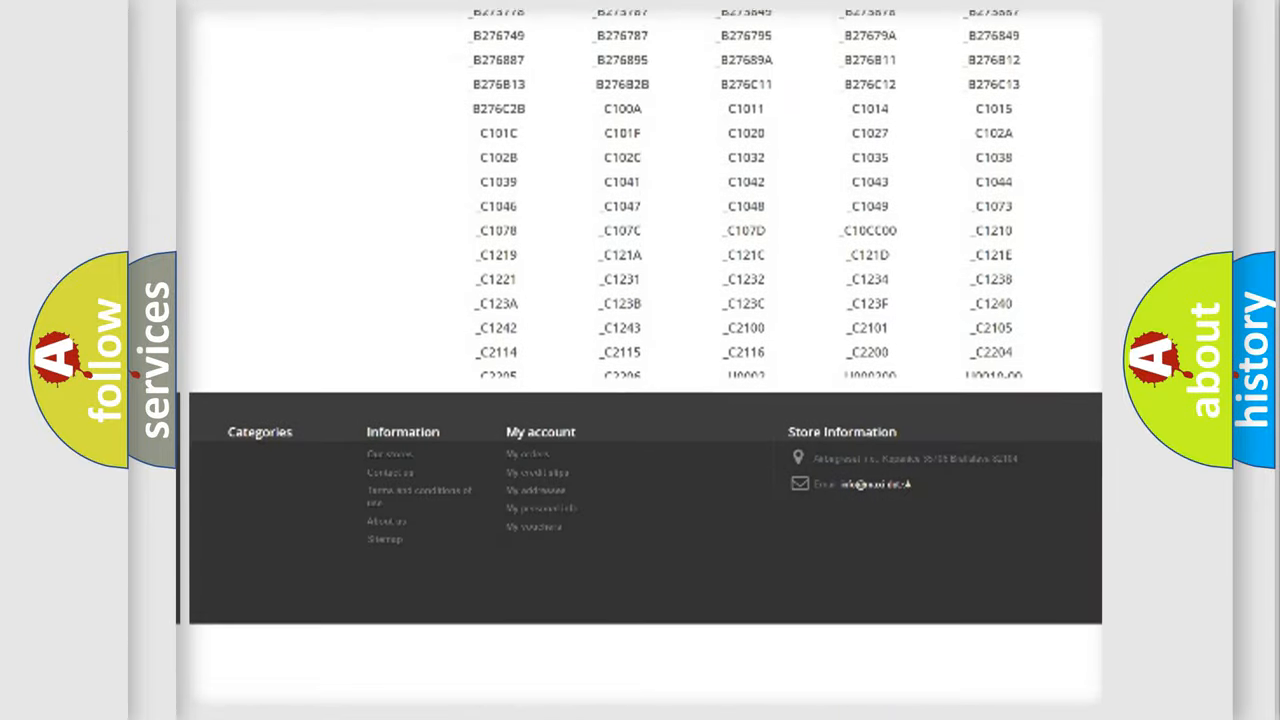
scroll("down", 3)
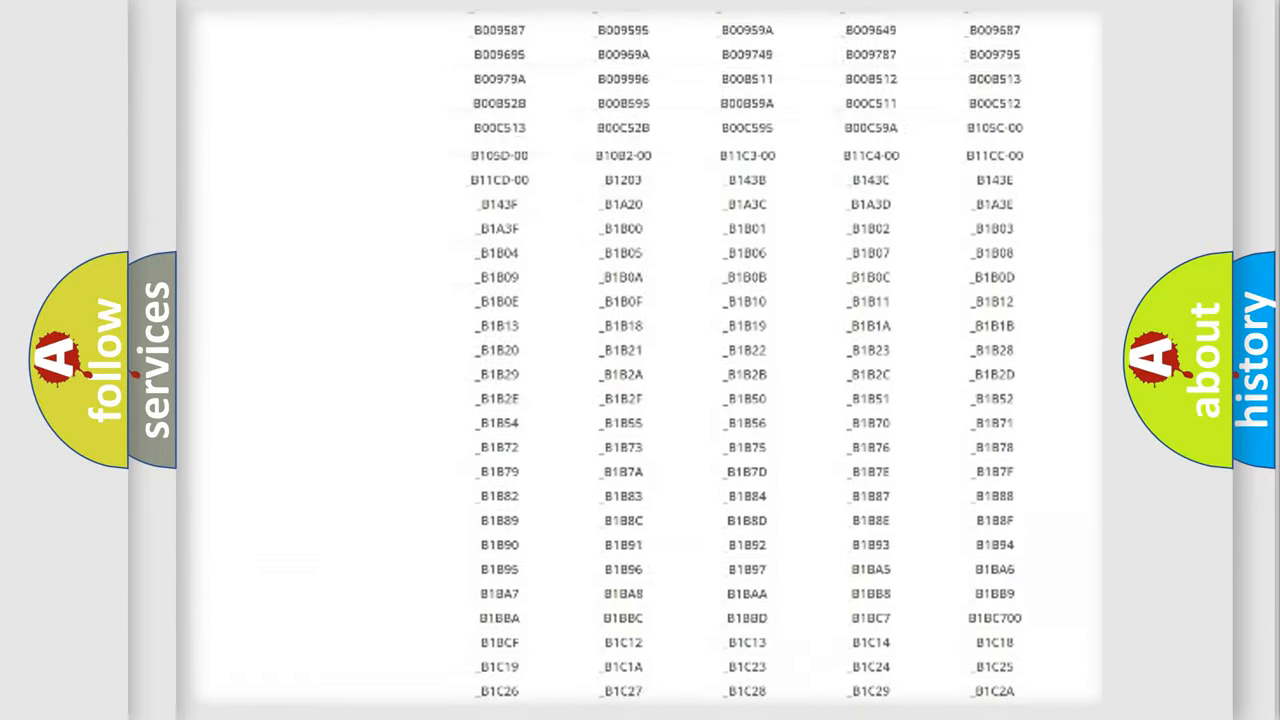
scroll("up", 3)
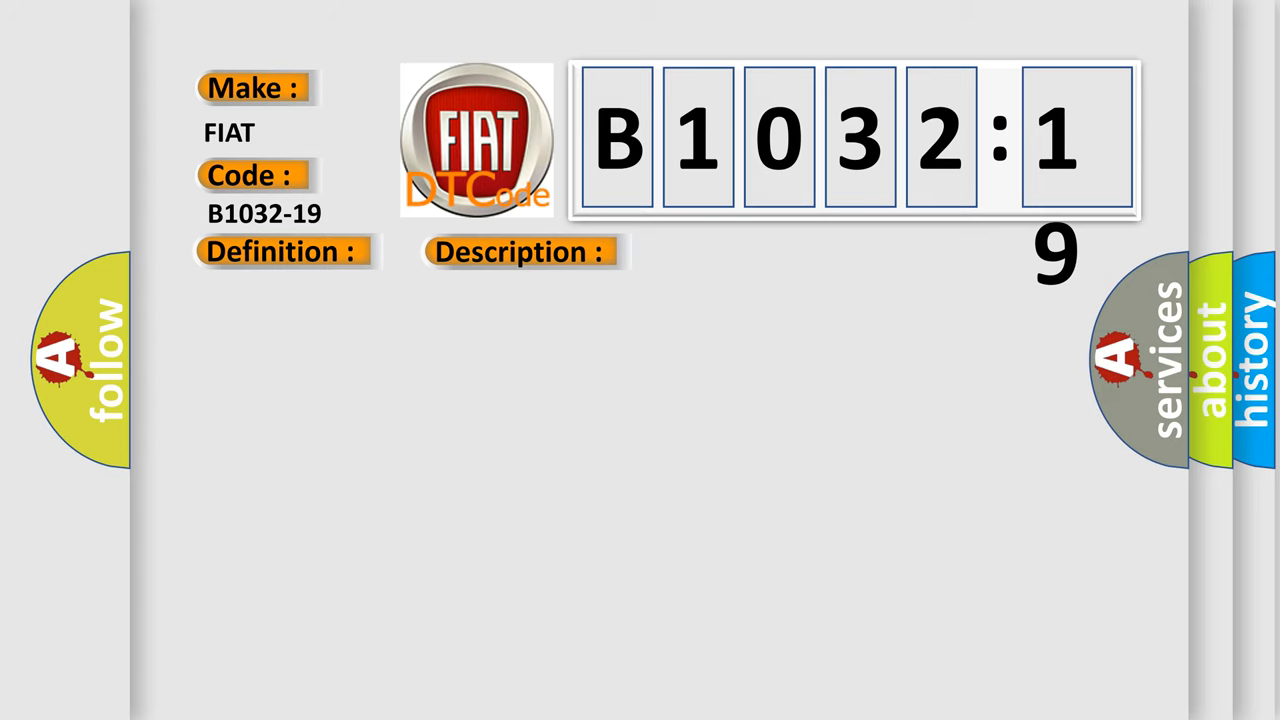
- Advance the slide to show 'Circuit Current Above Threshold' and the Cause heading
left_click(519, 251)
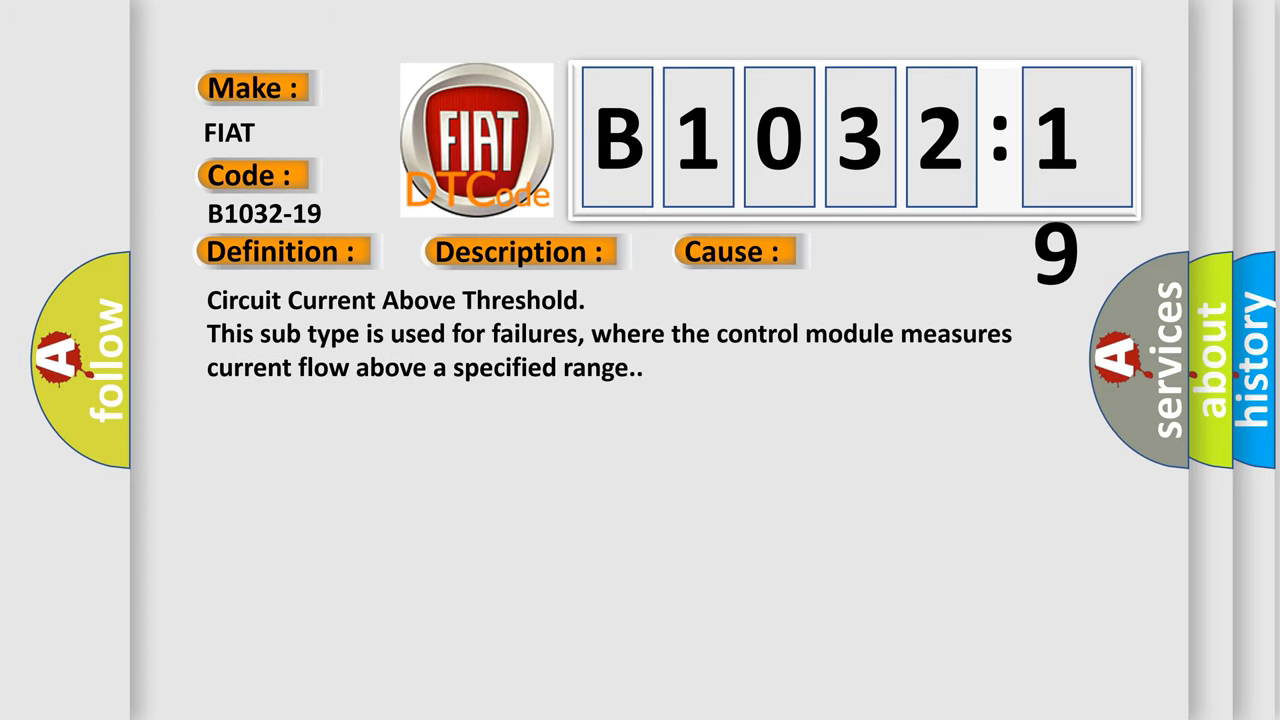